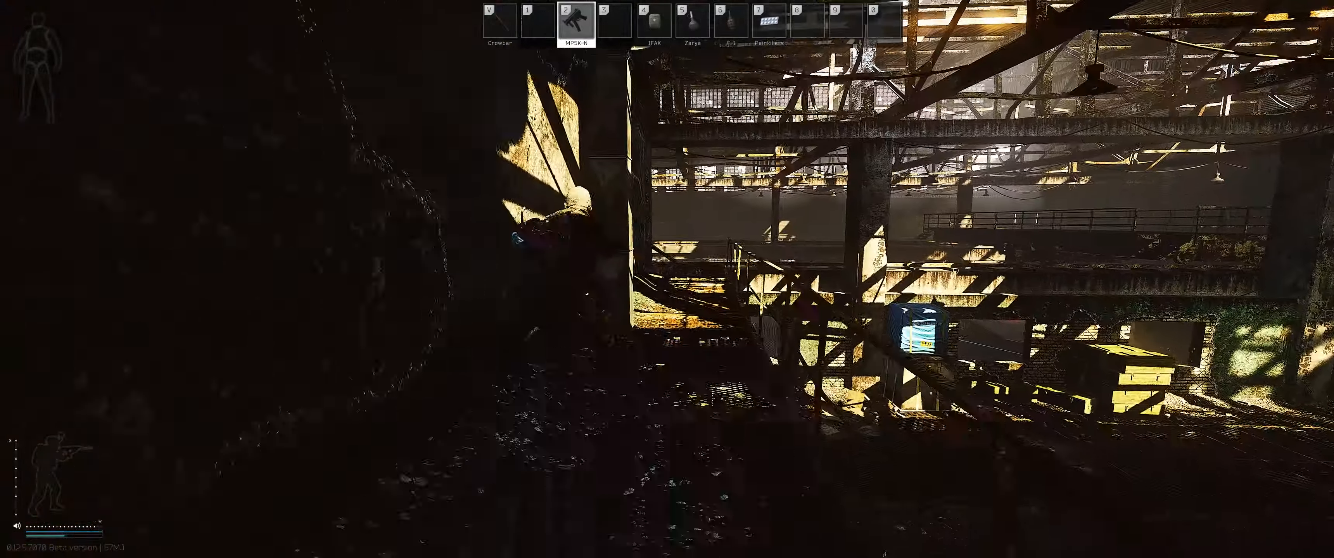
Step: Check the inventory while moving through the Factory corridors with the MP5K-N drawn
{"action": "key", "text": "tab"}
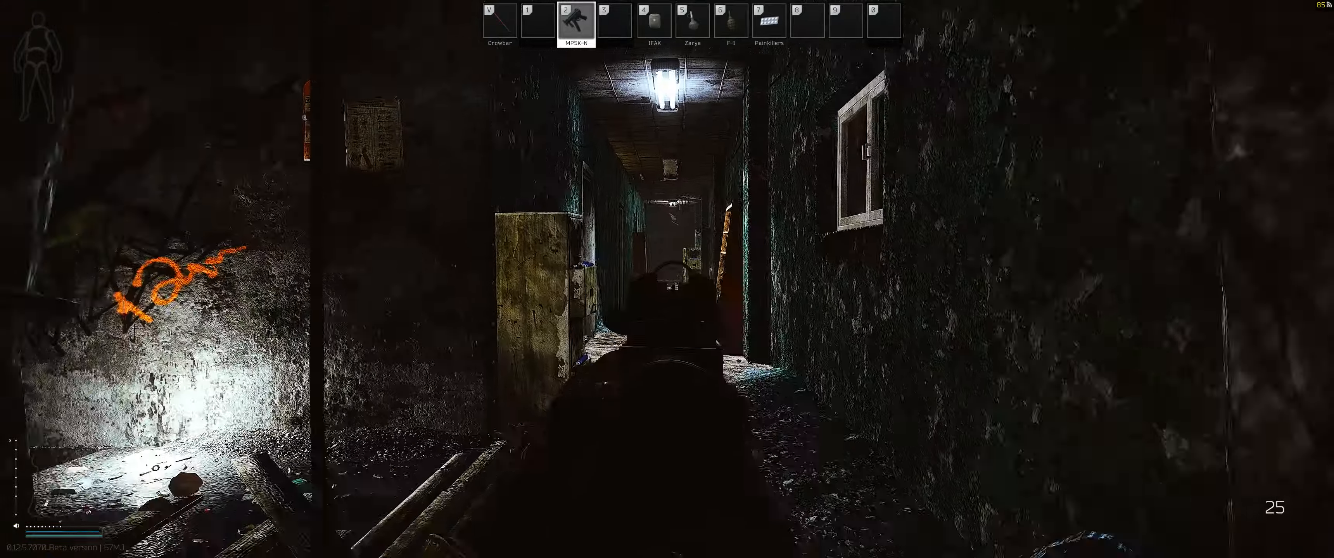
{"action": "mouse_move", "coordinate": [667, 279]}
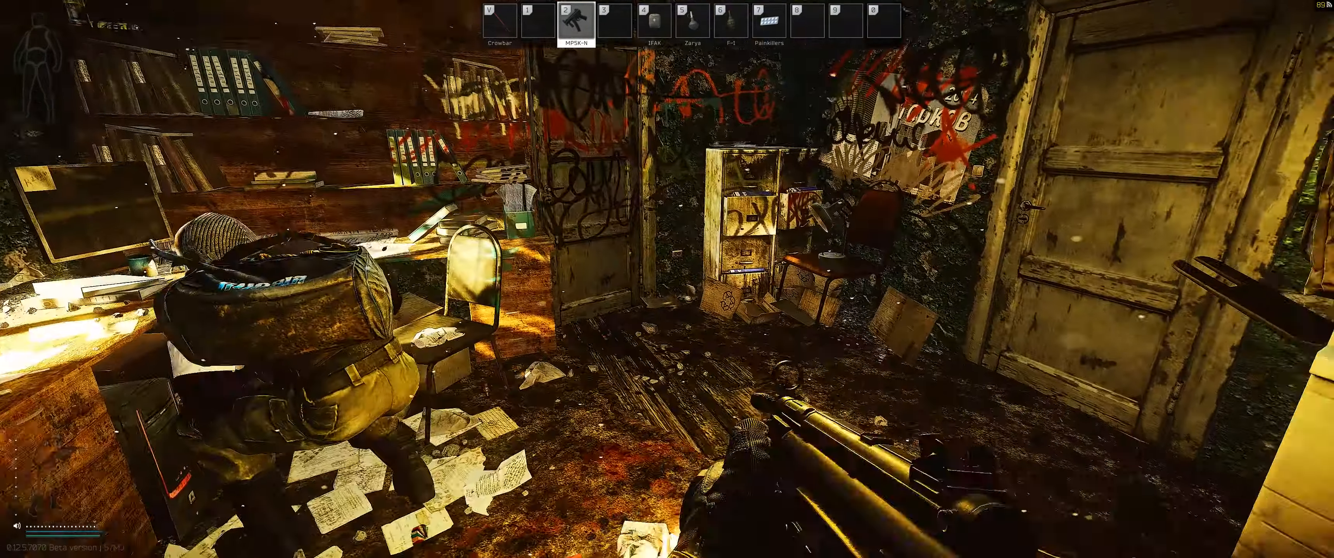
Step: Swap the MP5K-N for the Zarya stun grenade beside the doorway
{"action": "key", "text": "tab"}
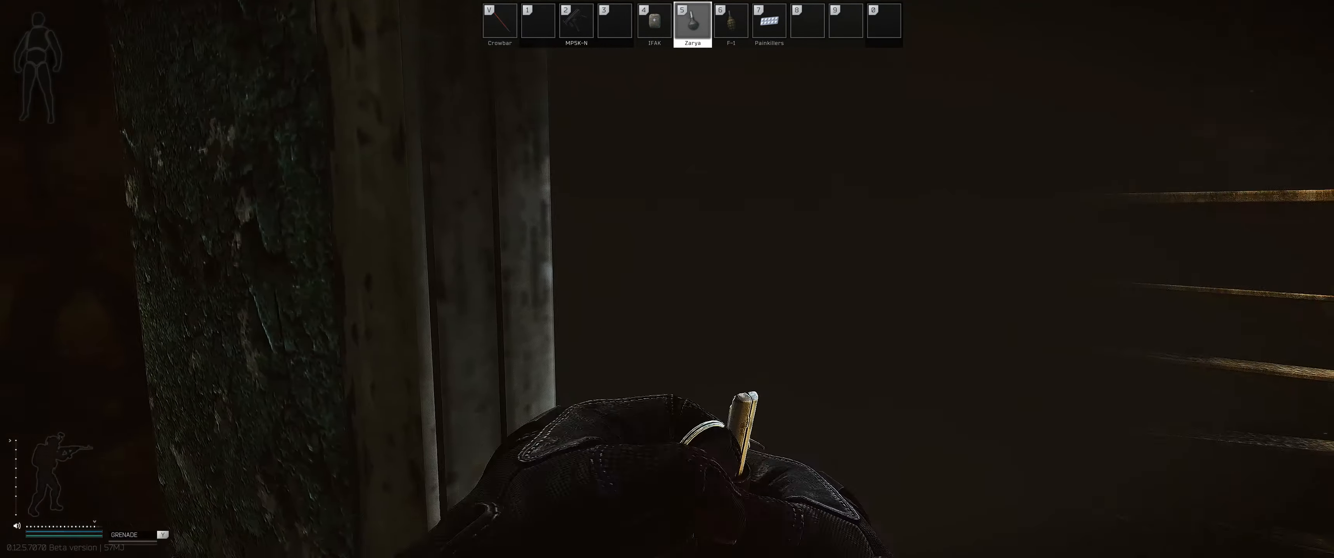
Step: Throw the Zarya grenade and bring the MP5K-N back out near the filing cabinets
{"action": "key", "text": "2"}
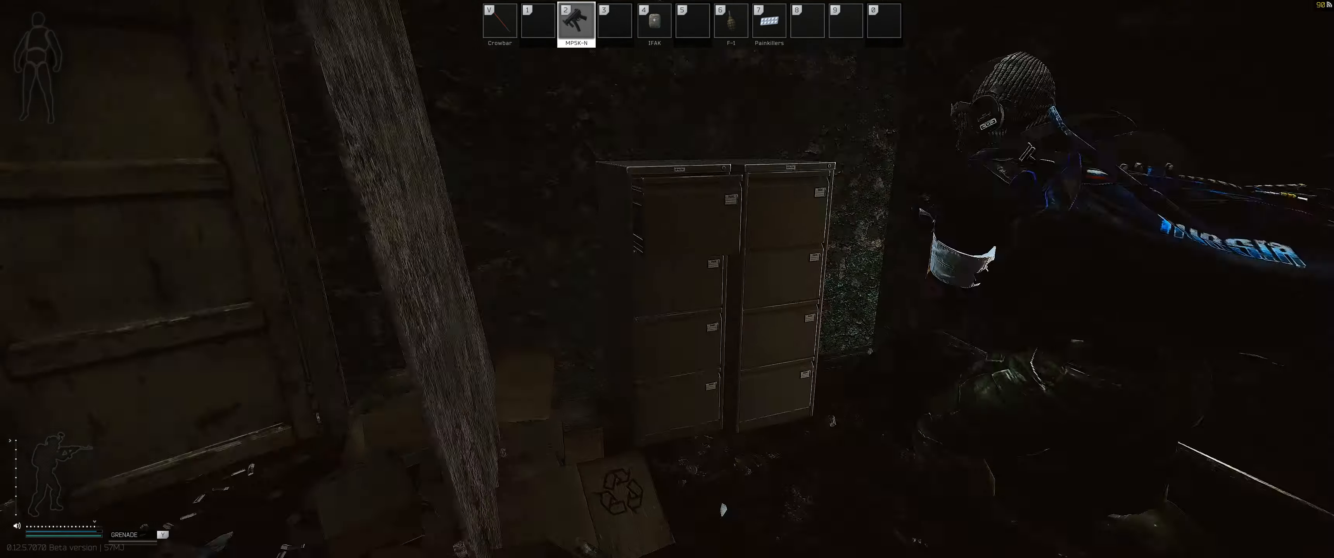
{"action": "key", "text": "Tab"}
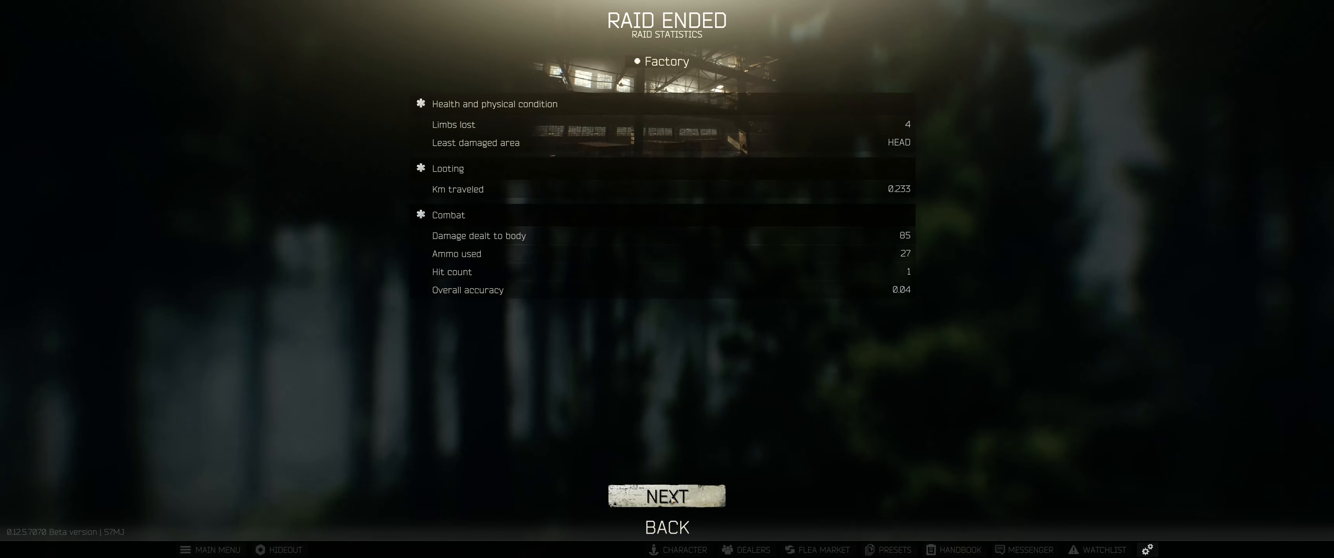
{"action": "mouse_move", "coordinate": [692, 391]}
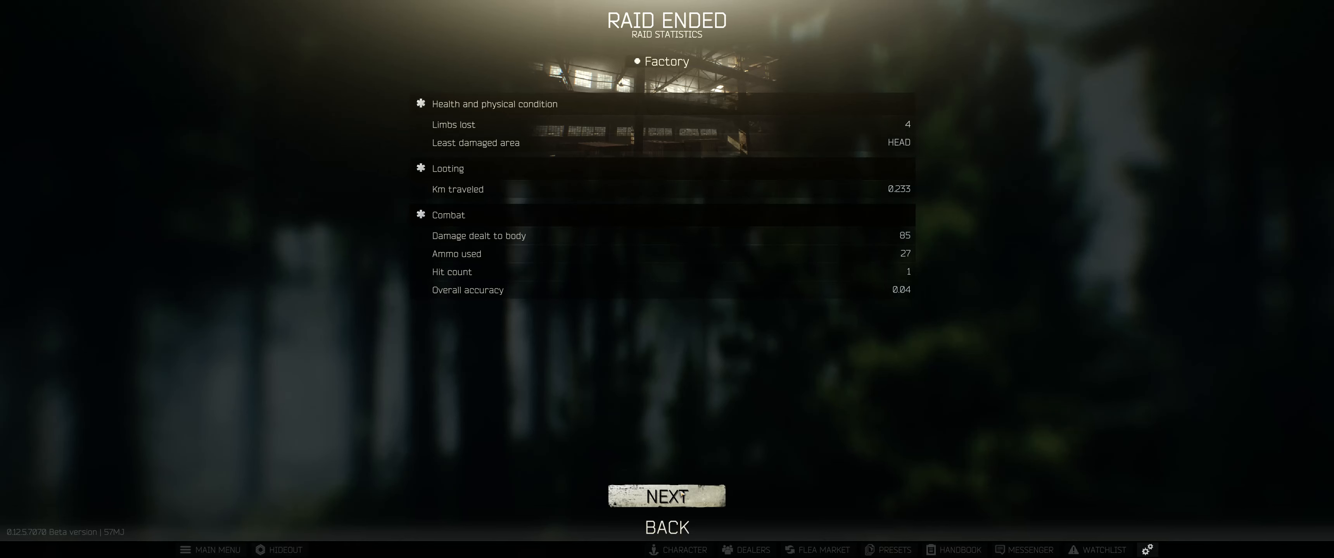
{"action": "mouse_move", "coordinate": [693, 384]}
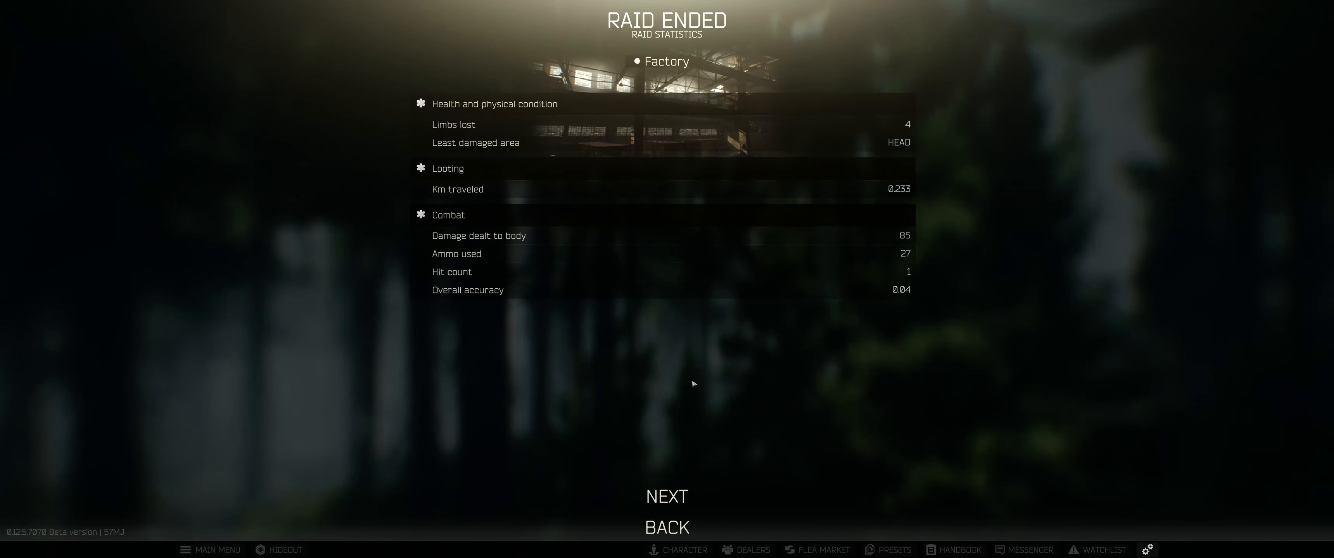
Step: Continue past raid statistics and experience, then pay 5,504 ₽ for Therapist healing to 435/435 health
{"action": "left_click", "coordinate": [666, 496]}
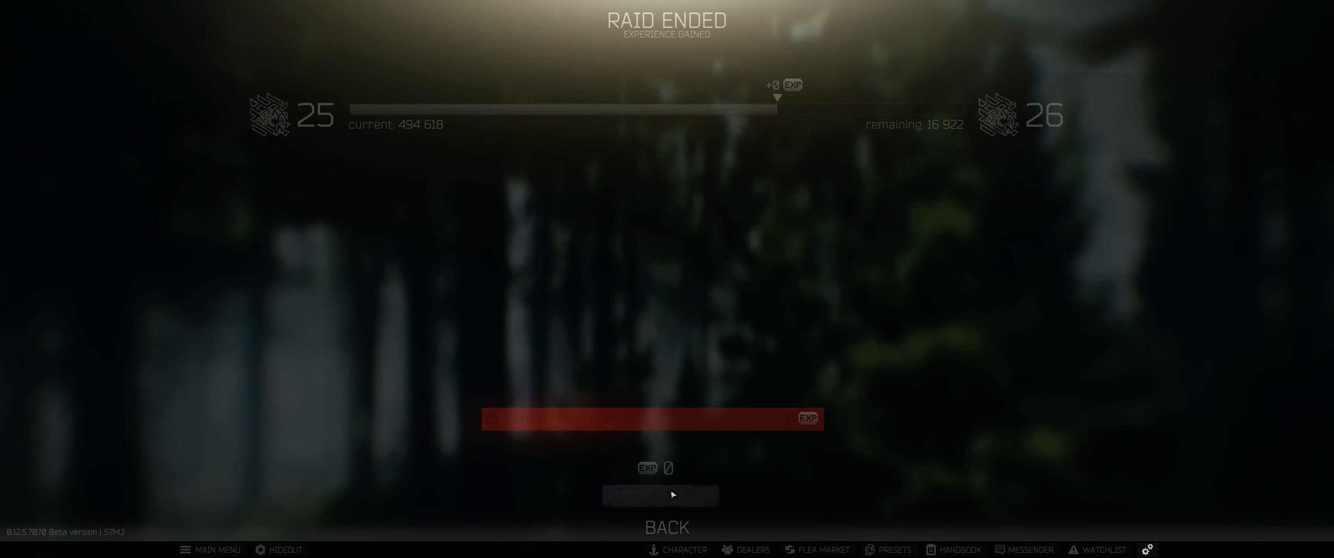
{"action": "left_click", "coordinate": [665, 496]}
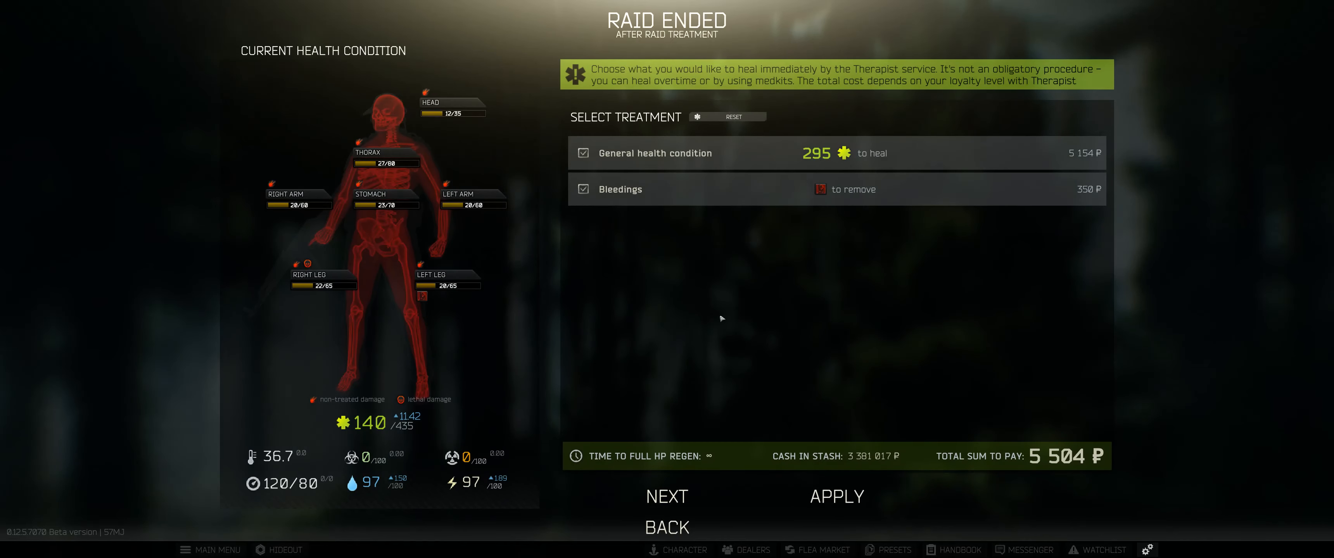
{"action": "left_click", "coordinate": [835, 496]}
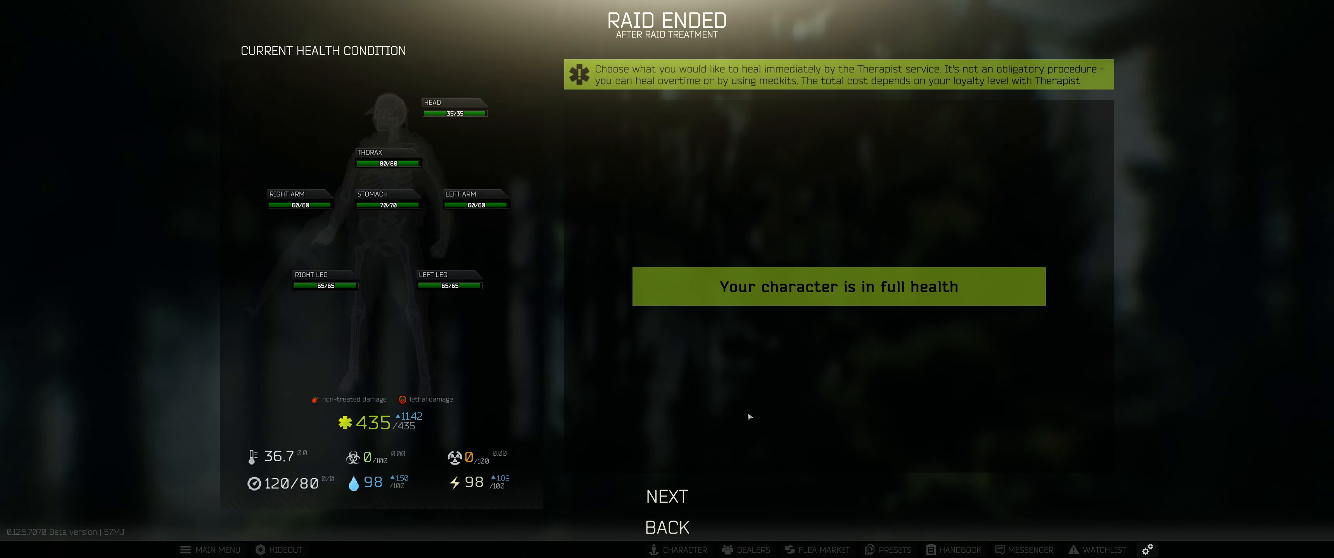